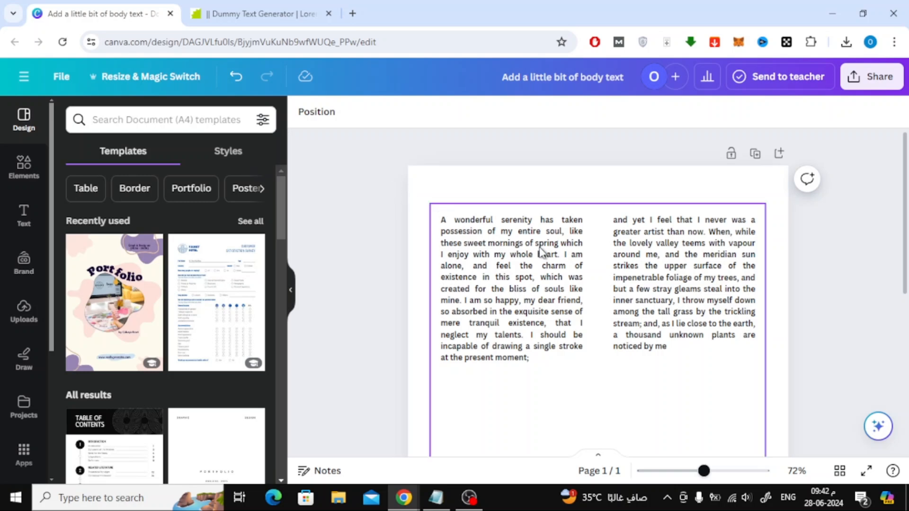
- Delete the existing two-column body text block from the A4 page
click(550, 191)
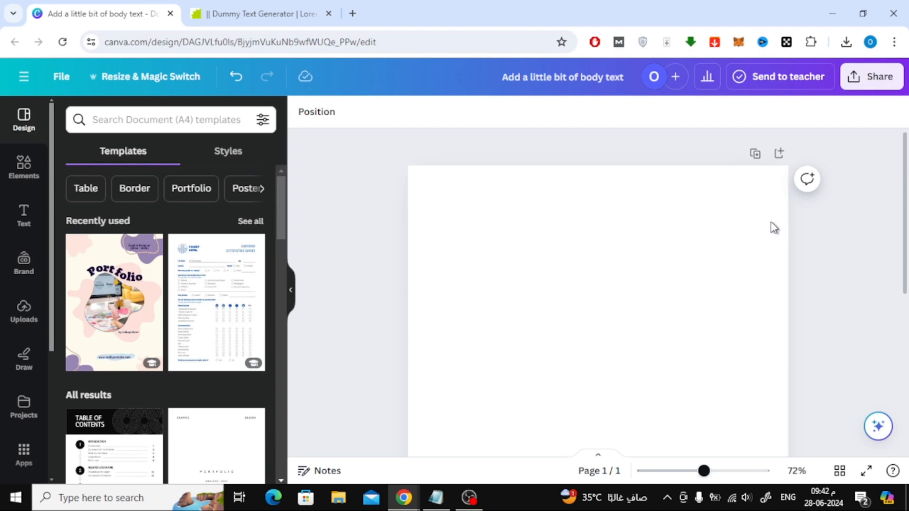
mouse_move(644, 252)
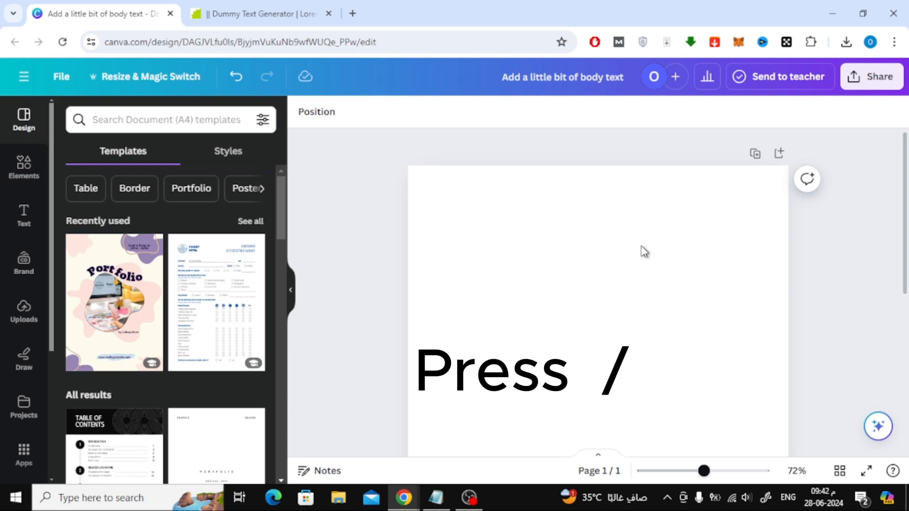
- Insert a 2x1 table (one row, two columns) through the quick actions 'table' search
key(/)
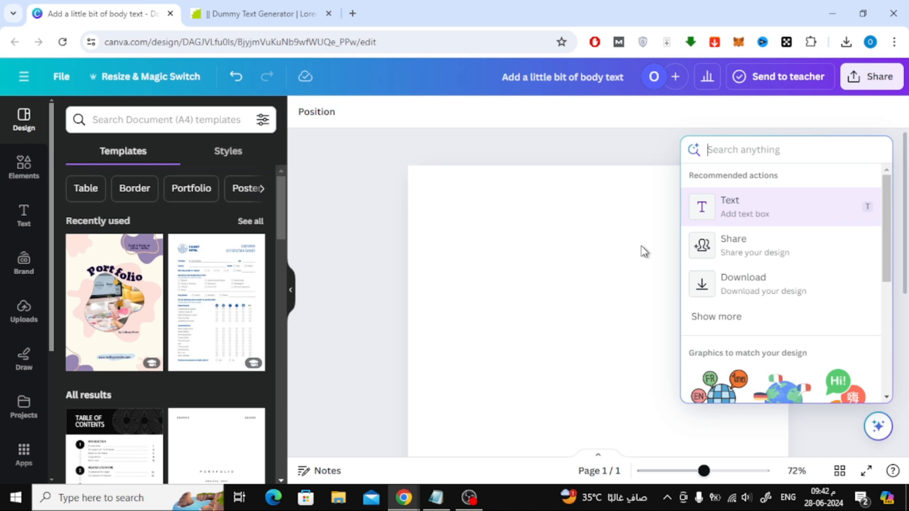
text(table)
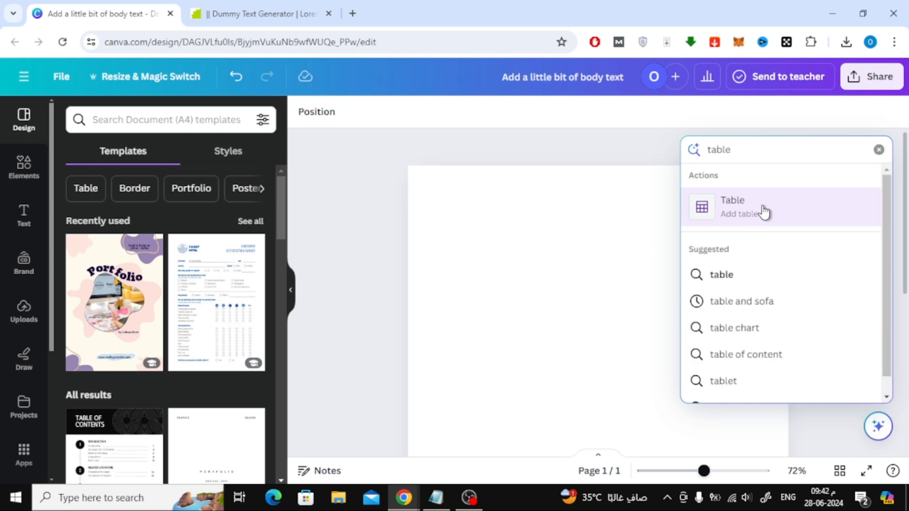
click(732, 207)
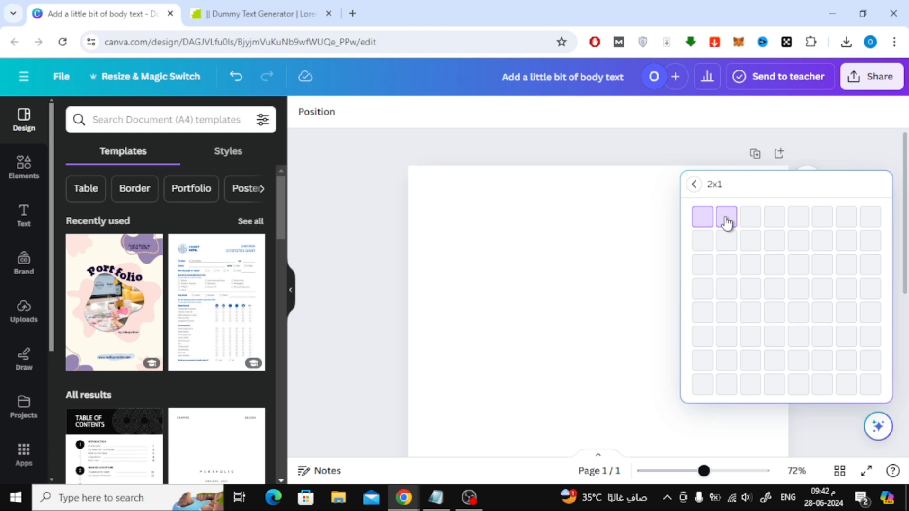
click(726, 217)
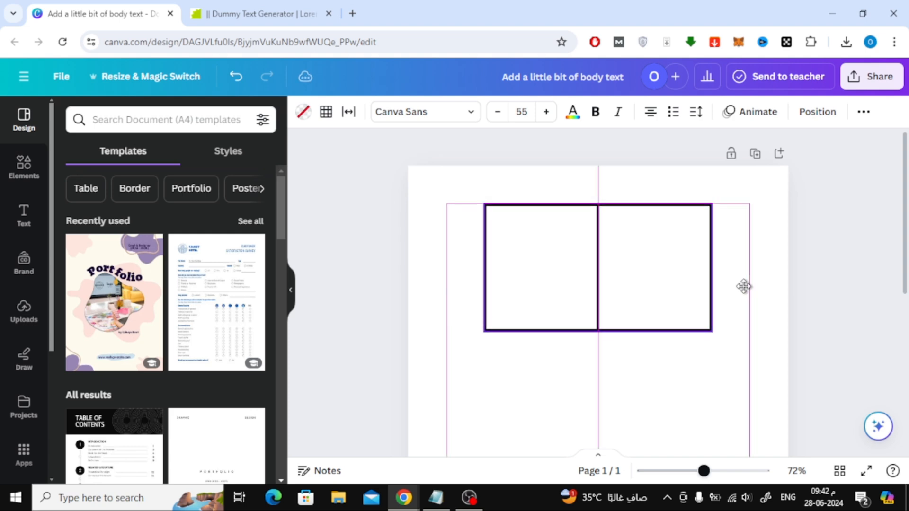
- Drag the table's left edge slightly inward to narrow it
click(597, 267)
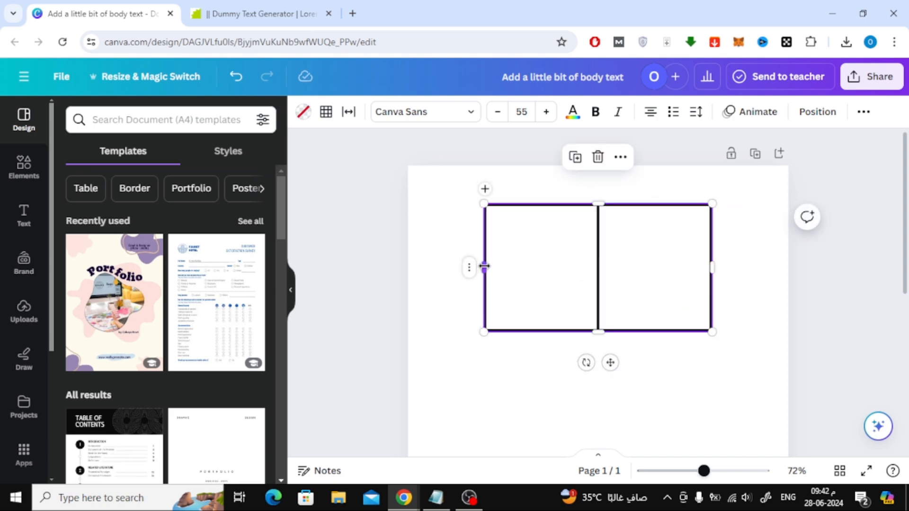
drag(484, 266, 480, 265)
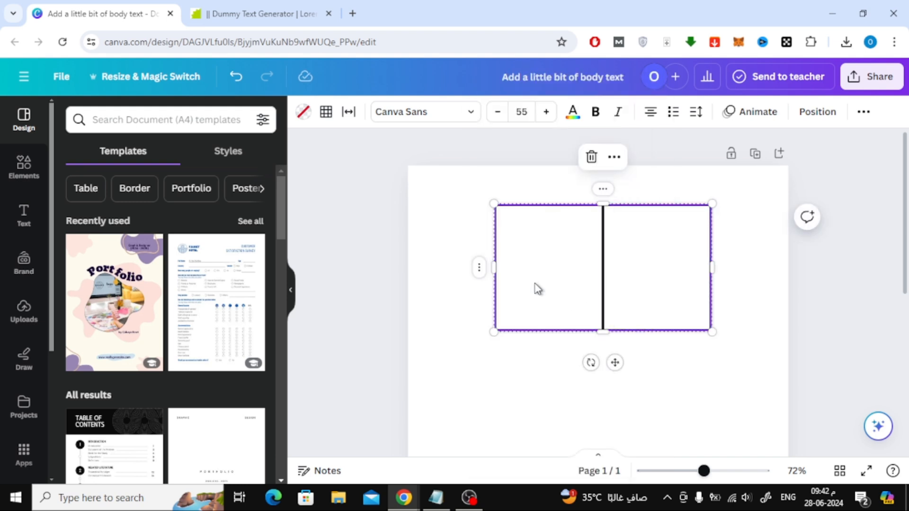
right_click(537, 289)
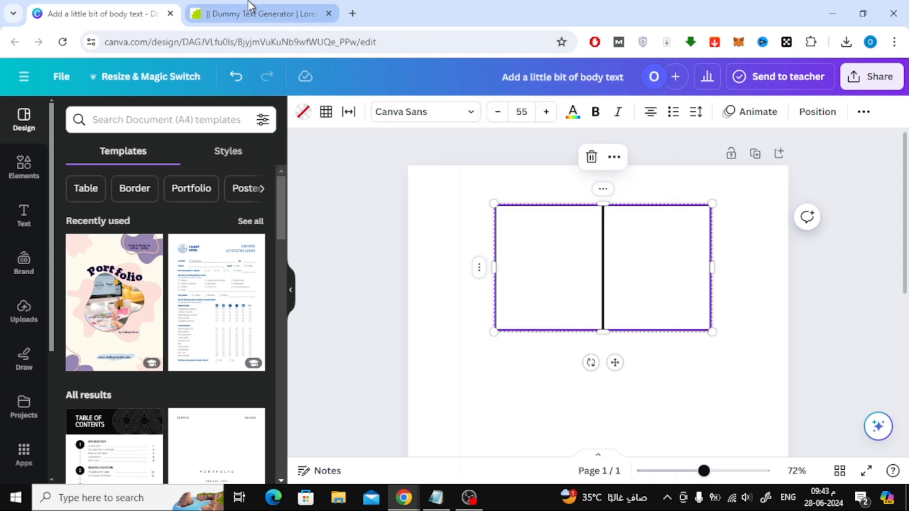
- Select the opening part of the Werther dummy text in Blind Text Generator
click(258, 13)
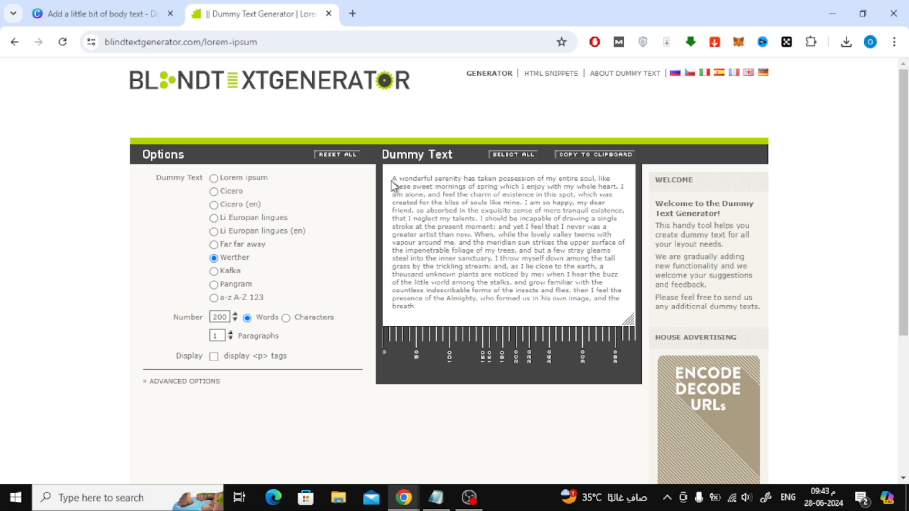
drag(393, 178, 417, 186)
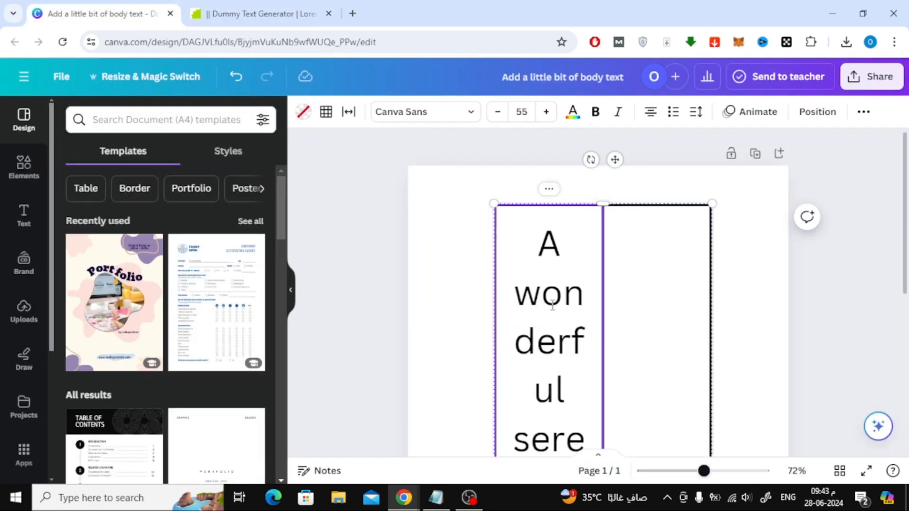
- Decrease the left cell's font size step by step down to 13
click(497, 111)
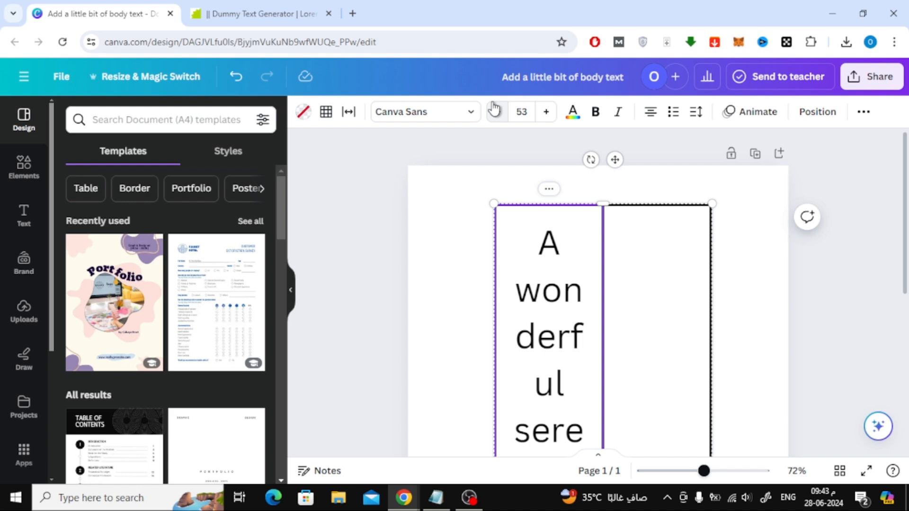
click(497, 111)
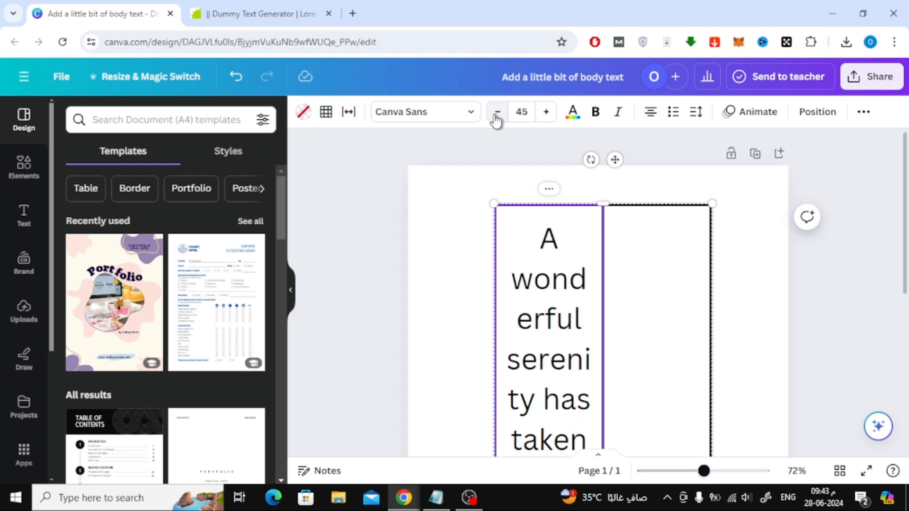
click(497, 111)
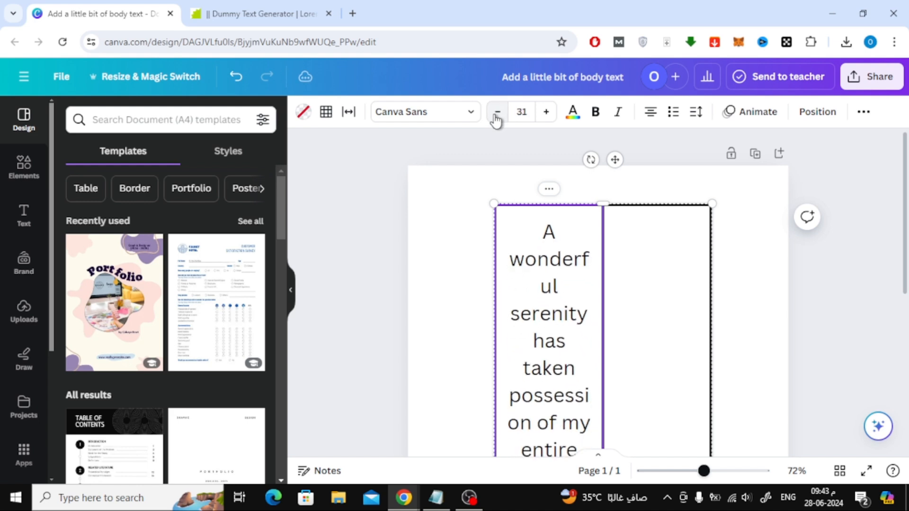
click(497, 112)
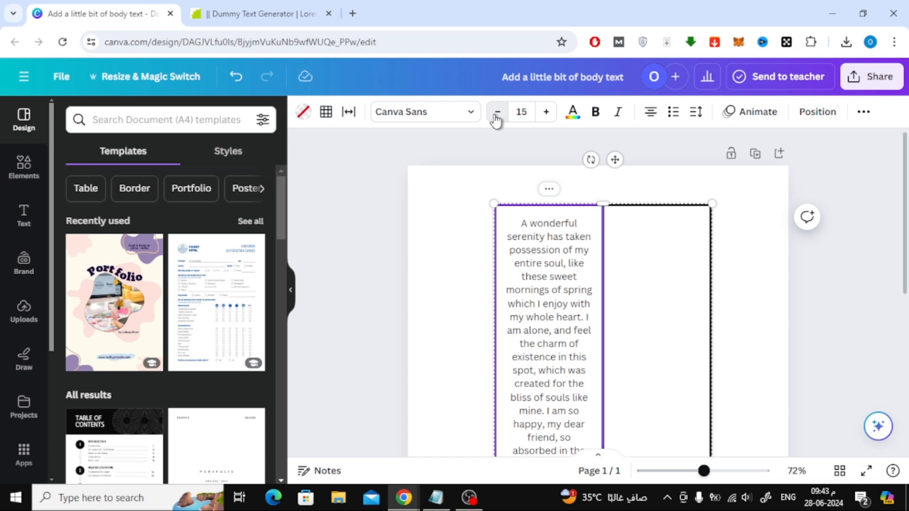
click(496, 112)
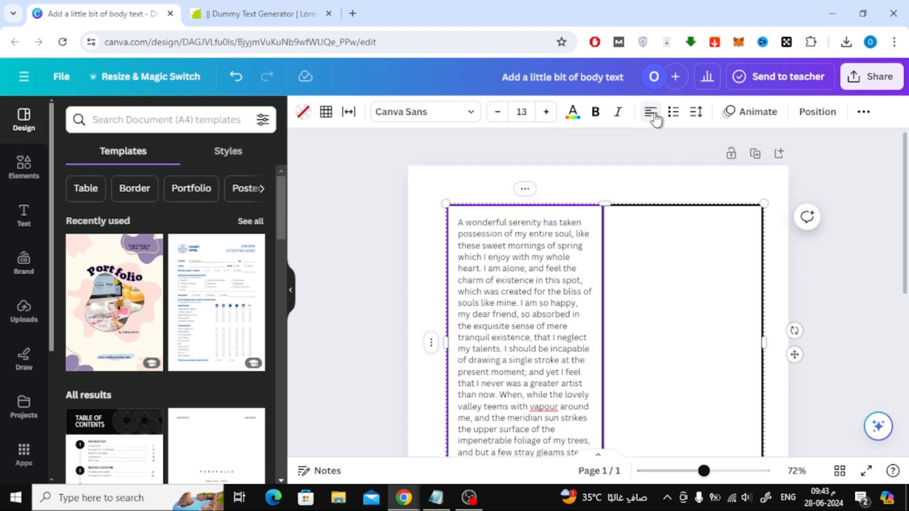
- Justify the left cell's paragraph and set top vertical alignment in Spacing
click(650, 112)
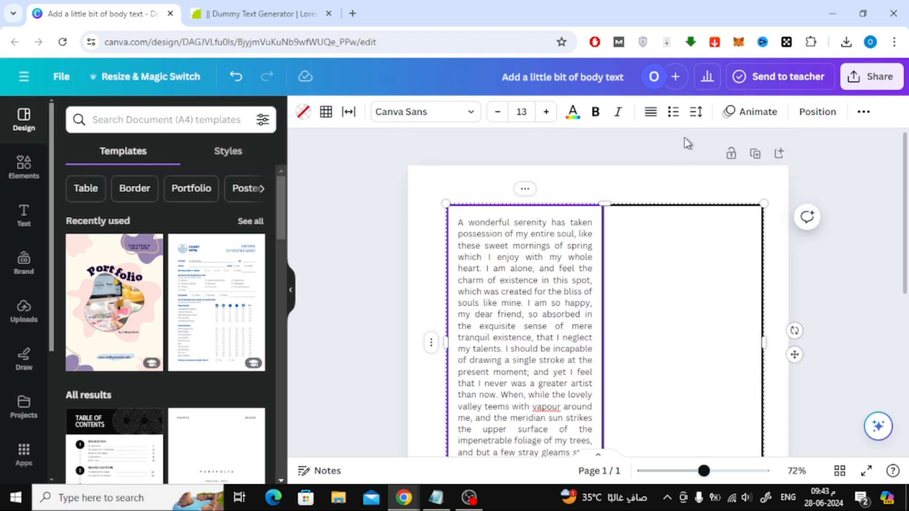
click(696, 112)
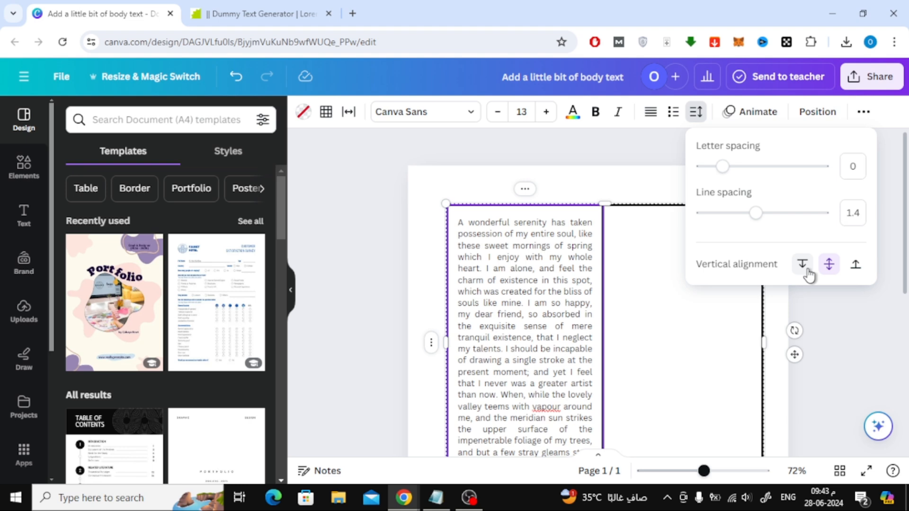
click(803, 264)
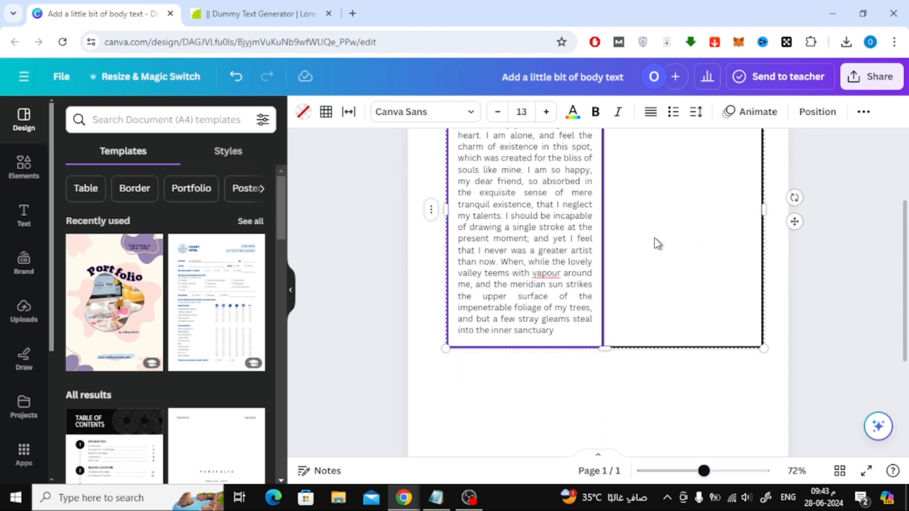
- Copy the remaining Werther text from 'I throw myself down' onward and return to Canva
click(258, 14)
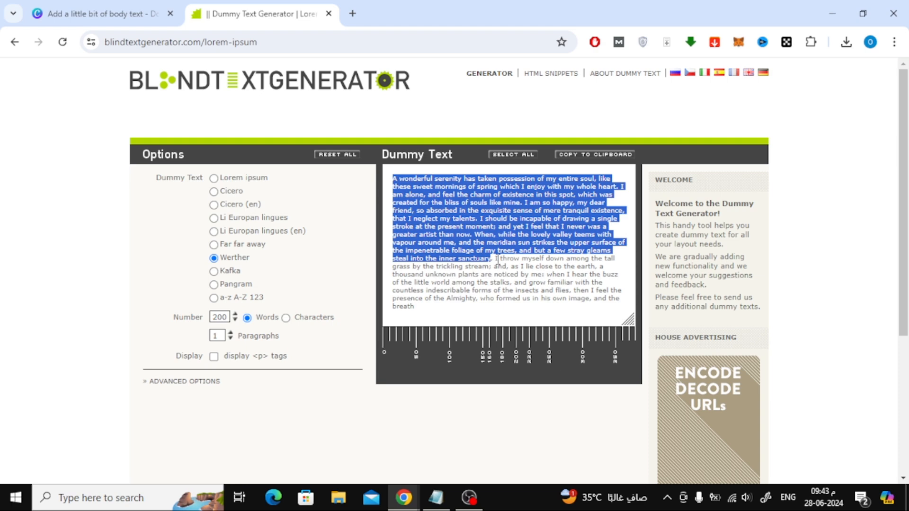
right_click(495, 261)
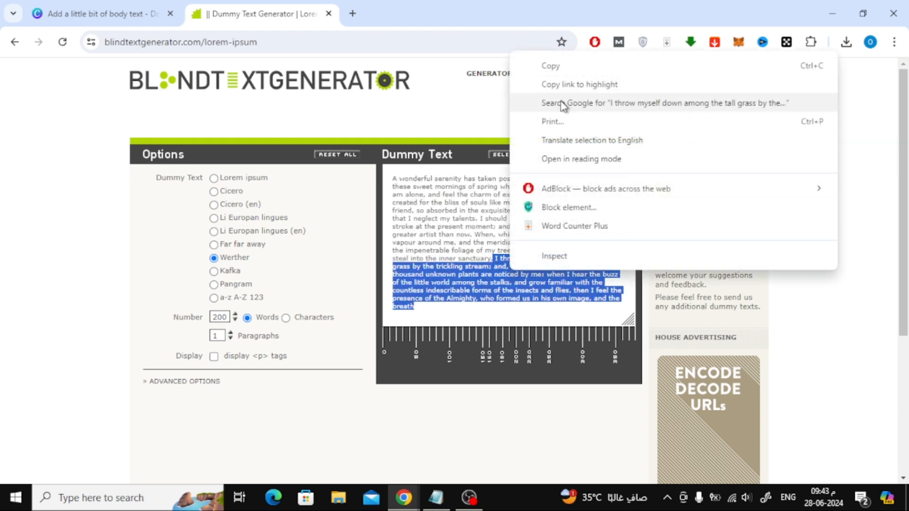
click(101, 14)
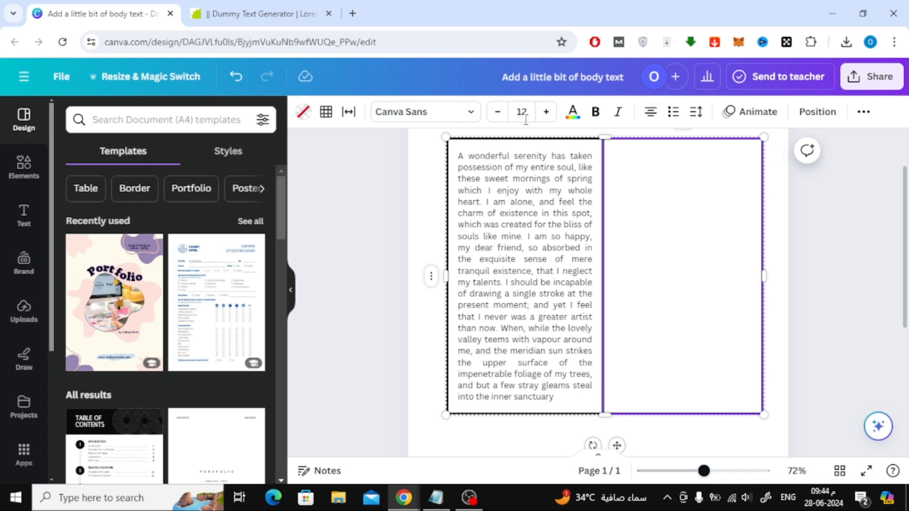
- Paste the remaining text into the right cell, align it to the top, and make it bold
click(521, 111)
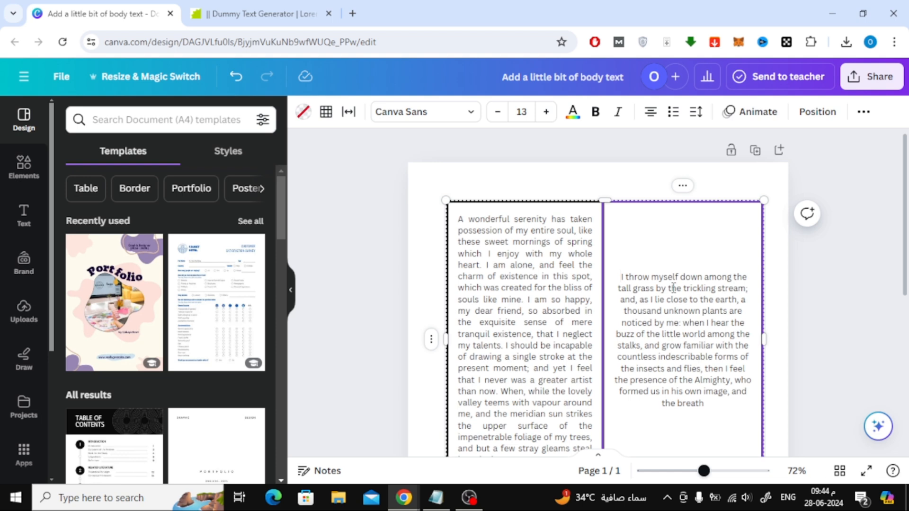
click(696, 111)
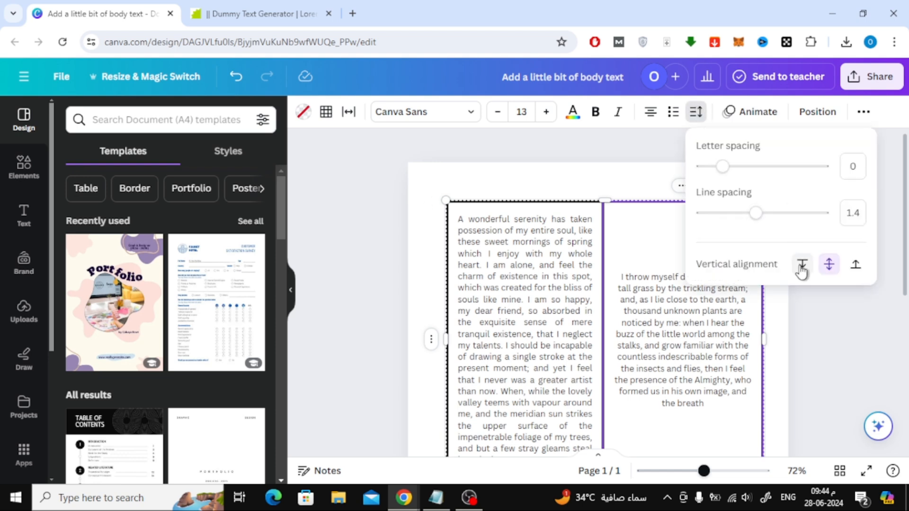
click(801, 264)
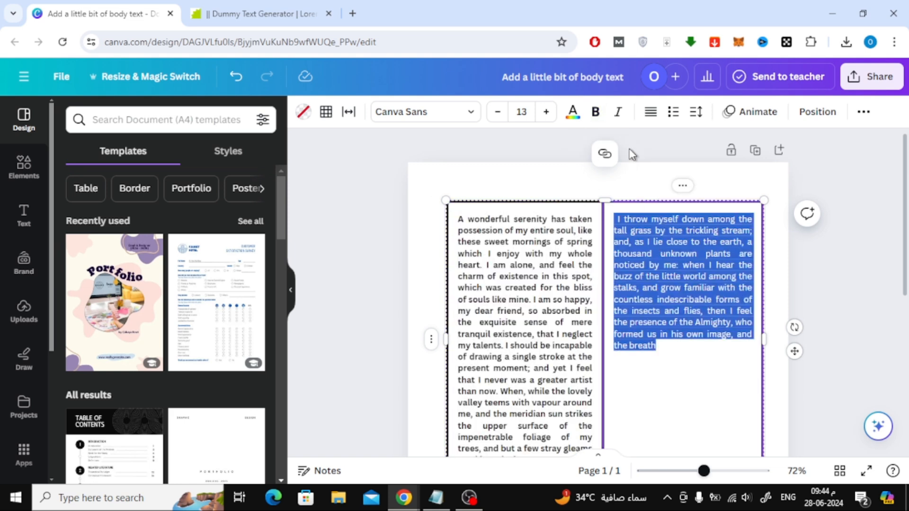
click(595, 112)
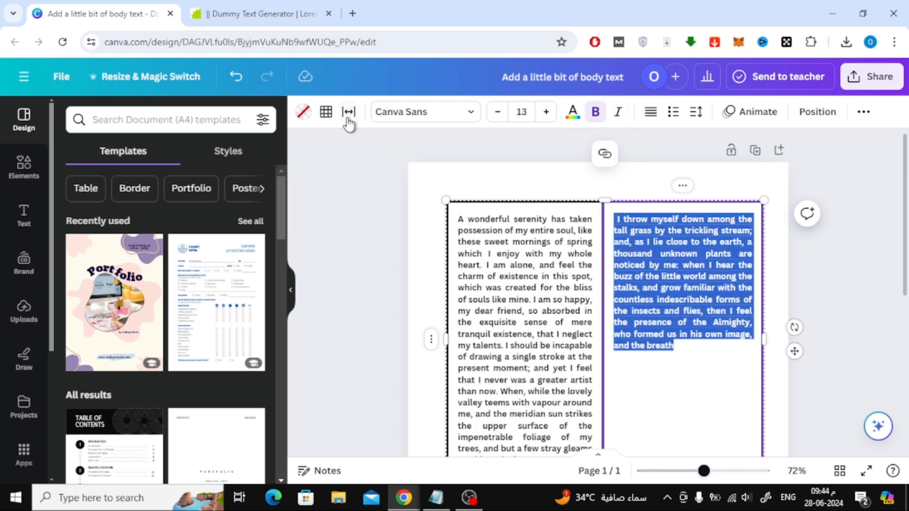
- Raise table spacing to 20 to open a gap between columns, then show border options
click(349, 112)
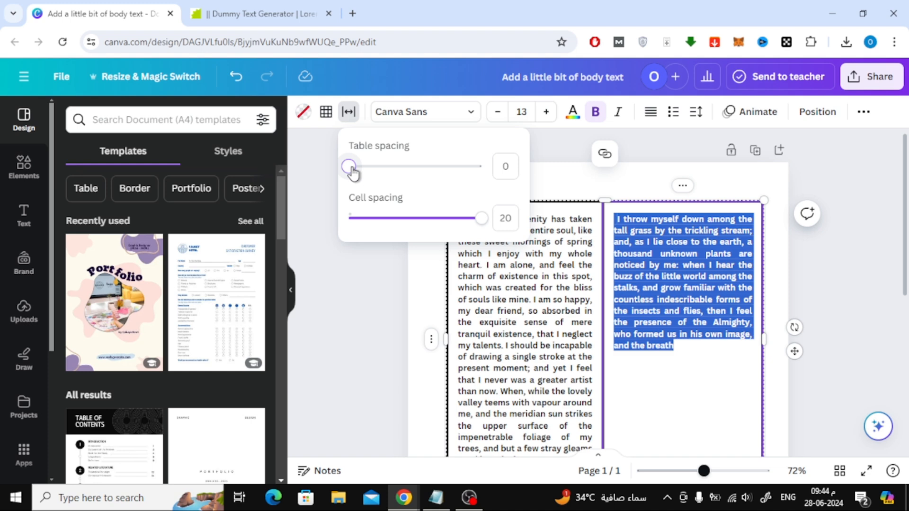
drag(350, 167, 480, 166)
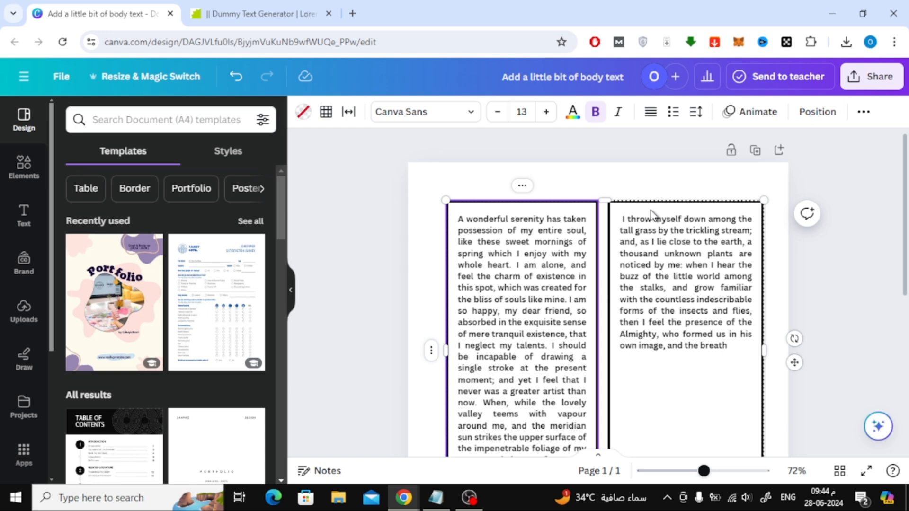
click(348, 111)
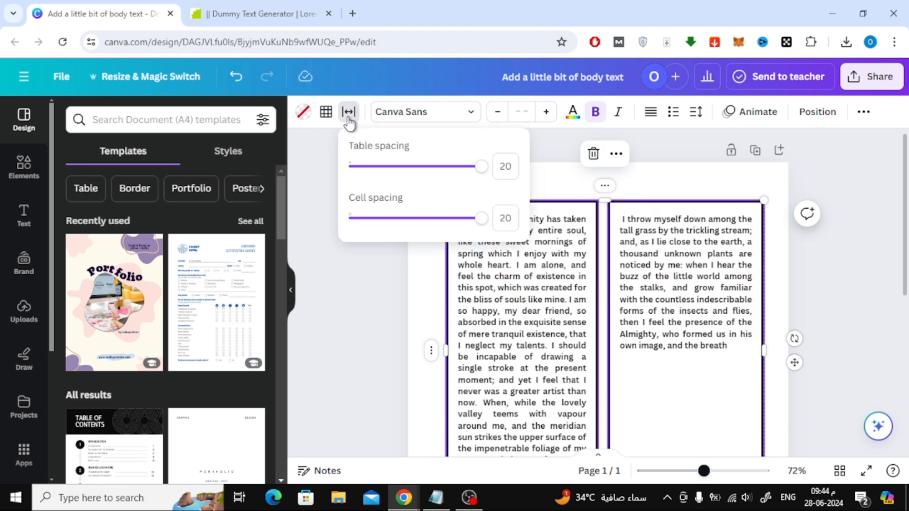
click(325, 111)
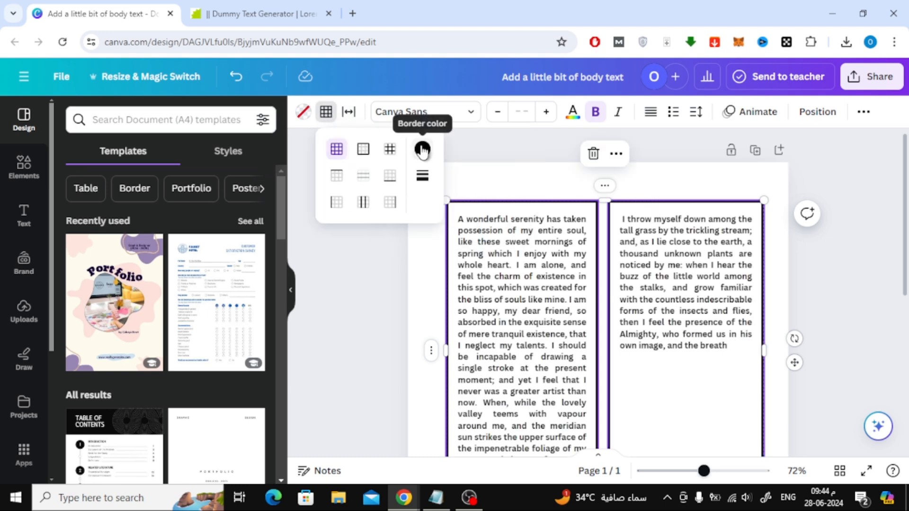
- Set the table border colour to White #ffffff
click(422, 149)
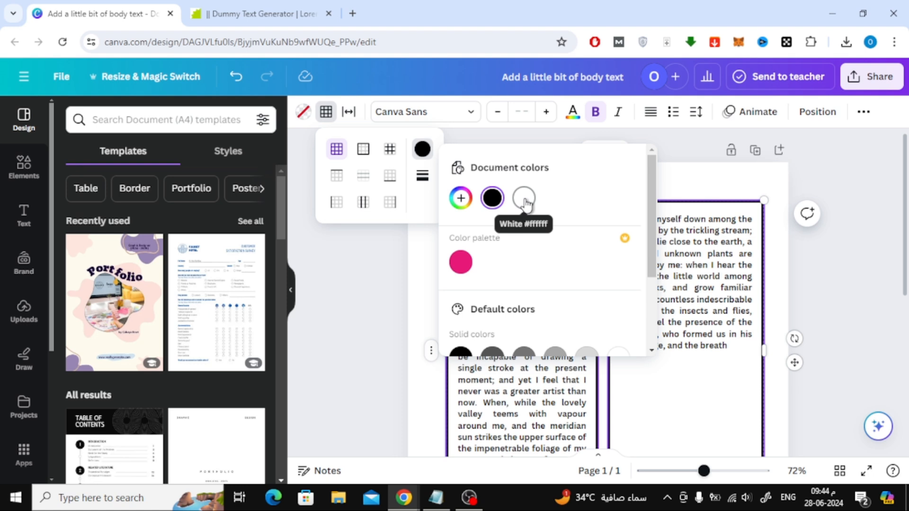
click(522, 198)
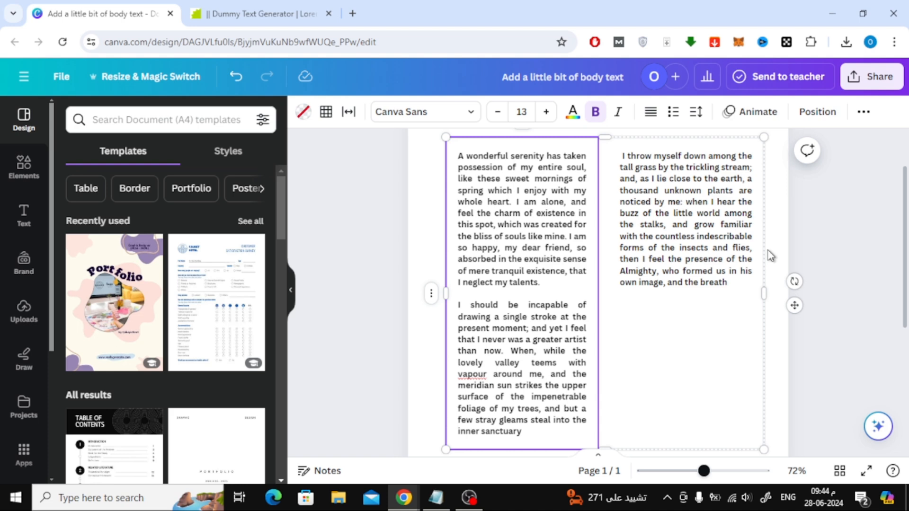
- Deselect the borderless table to preview its columns, then delete it
click(844, 214)
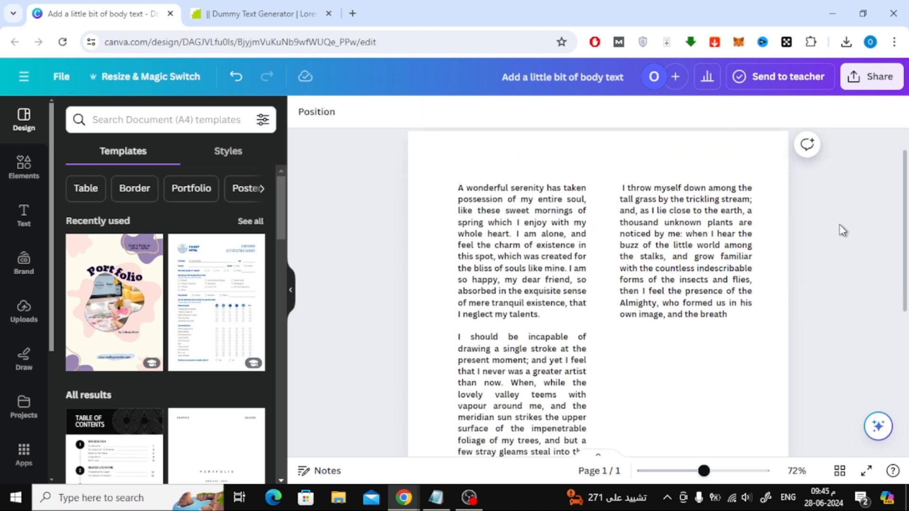
scroll(down, 3)
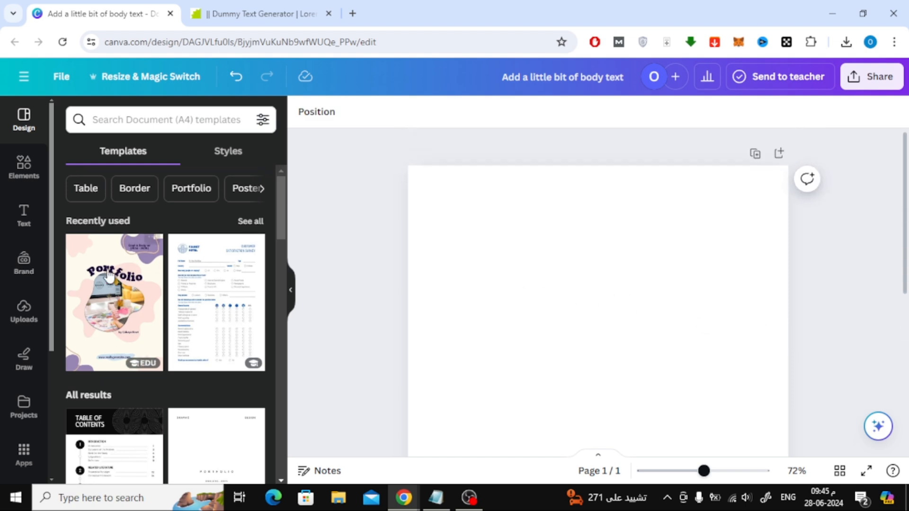
- Copy the first Werther passage from Blind Text Generator, through 'steal into the inner sanctuary.'
click(24, 216)
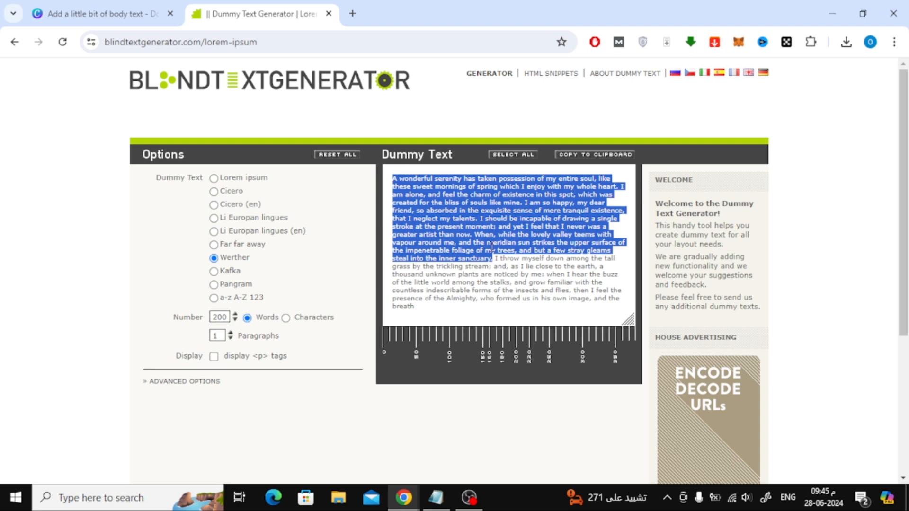
click(102, 13)
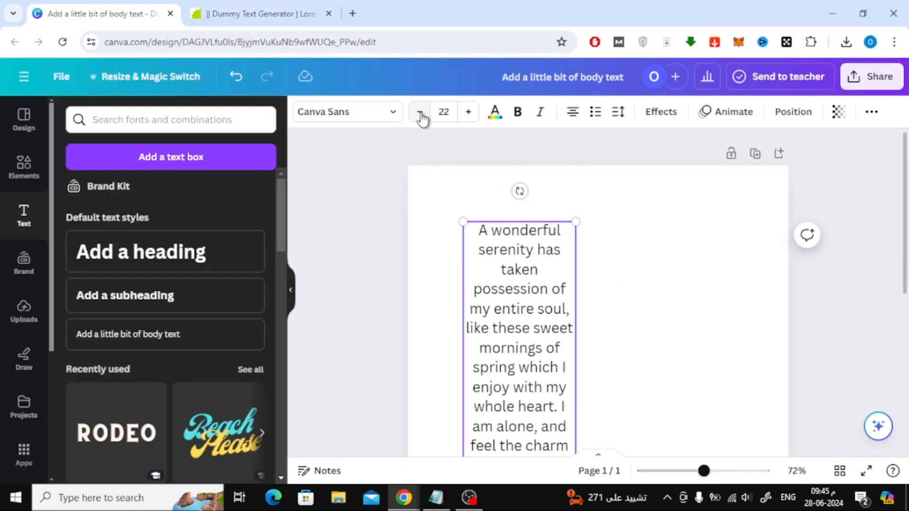
- Set the pasted passage to size 13, bold and justified
click(420, 112)
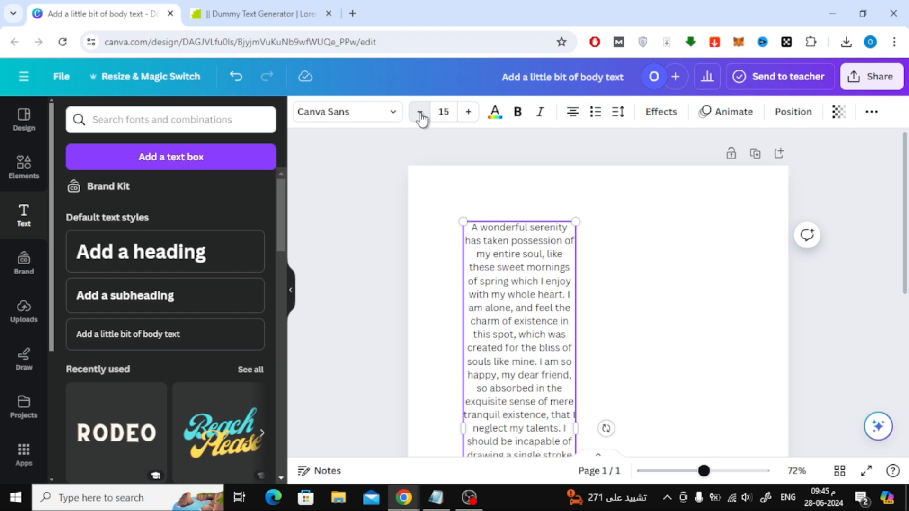
click(419, 111)
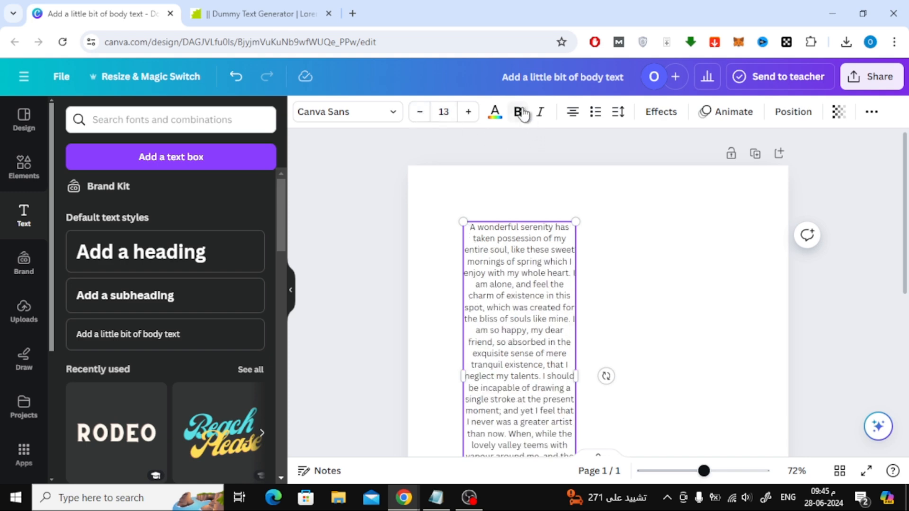
click(517, 111)
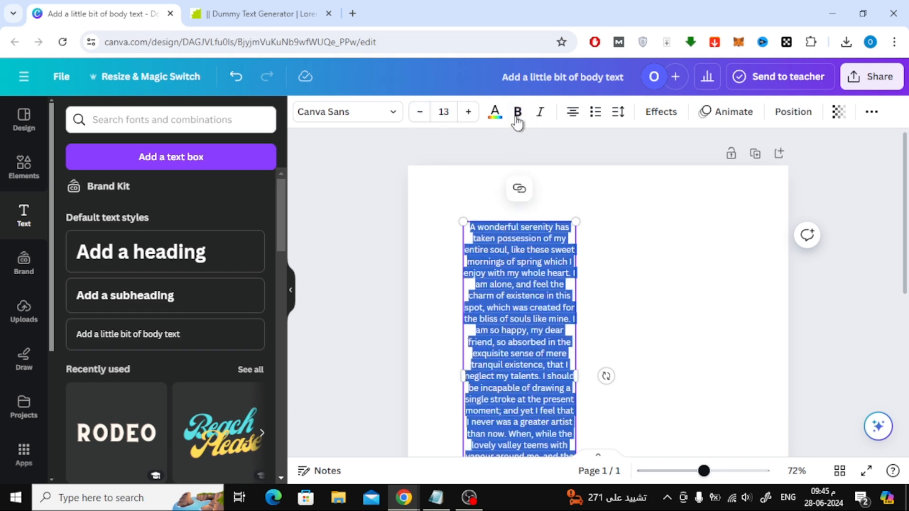
click(516, 112)
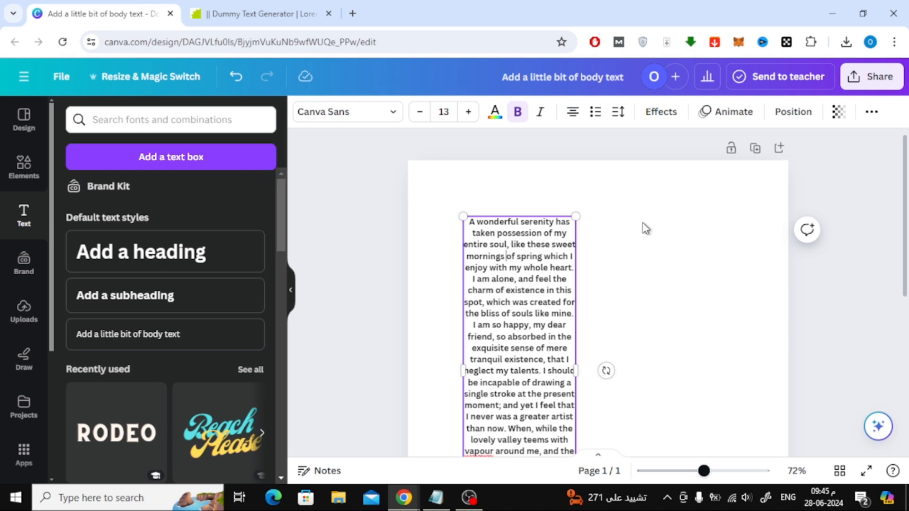
click(571, 112)
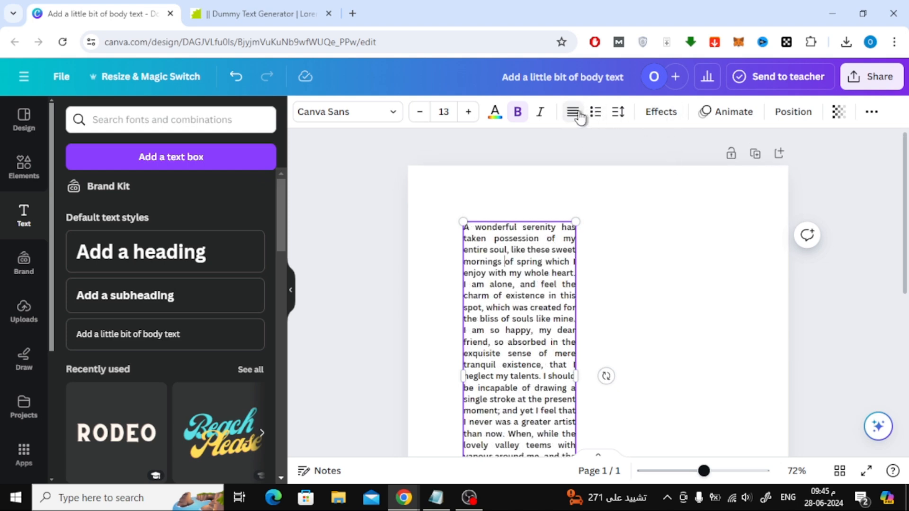
click(571, 111)
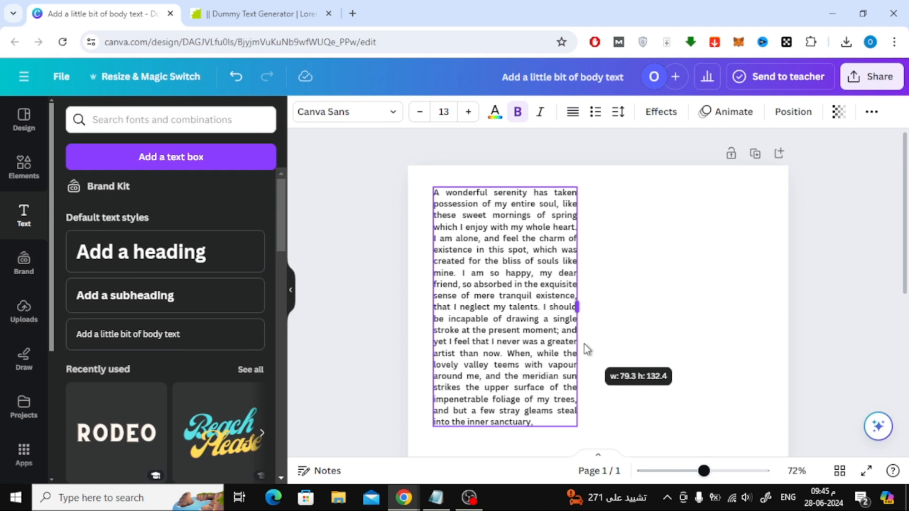
- Widen the text box into a column and set line spacing to 1.49
drag(577, 307, 586, 303)
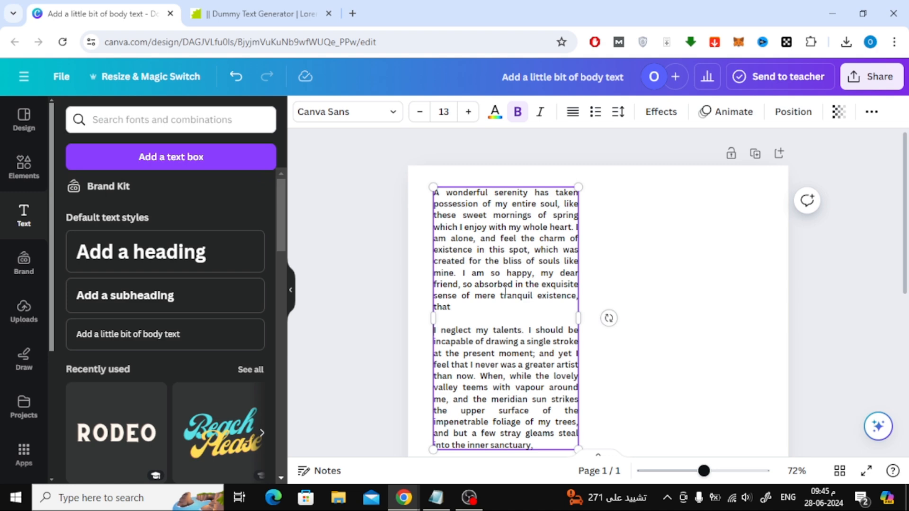
click(618, 111)
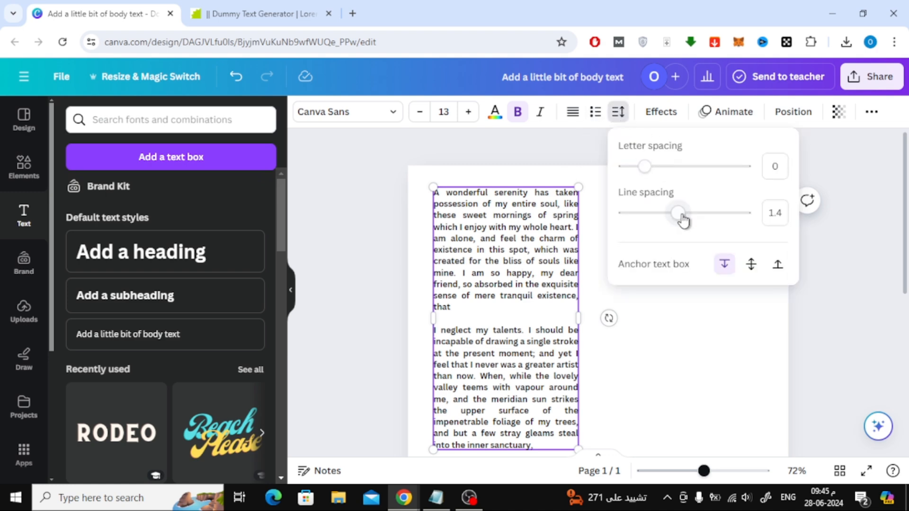
drag(678, 212, 685, 212)
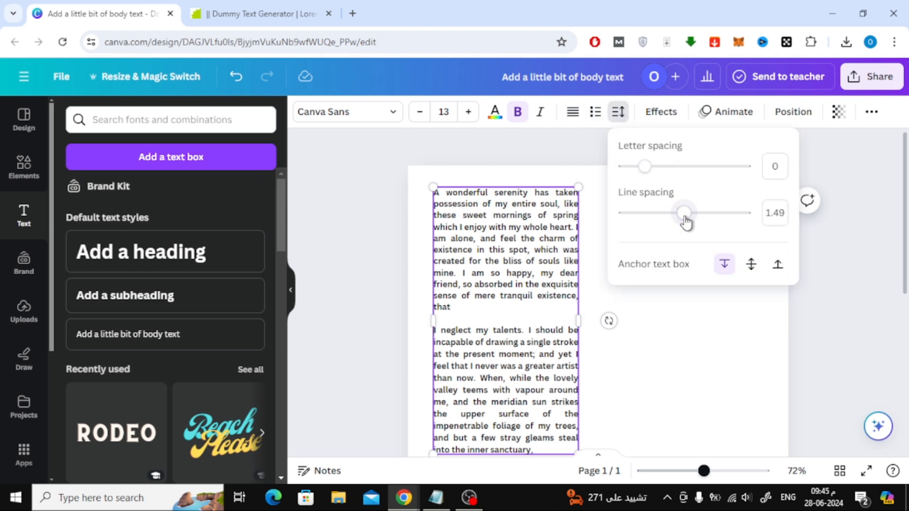
click(362, 209)
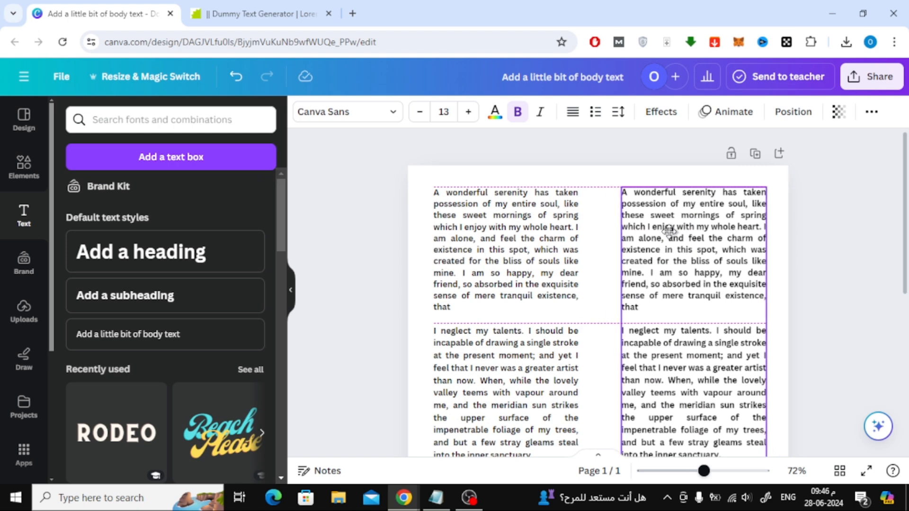
- Return to Blind Text Generator after duplicating the column beside the first
click(259, 13)
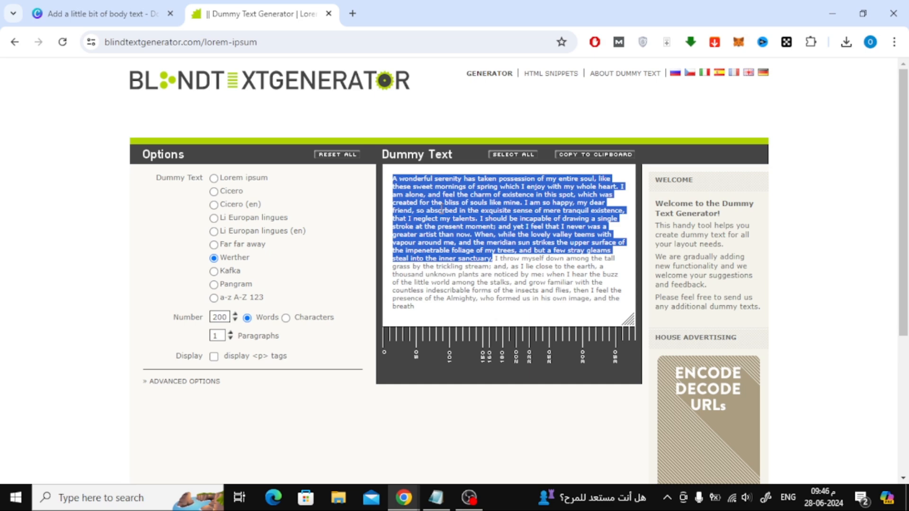
- Copy the second passage, 'I throw myself down' to 'and the breath', and return to Canva
click(496, 260)
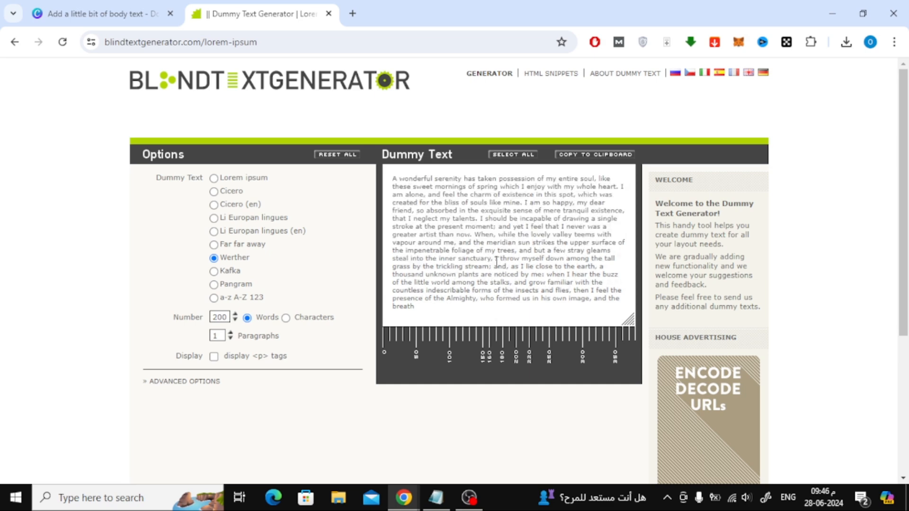
click(99, 13)
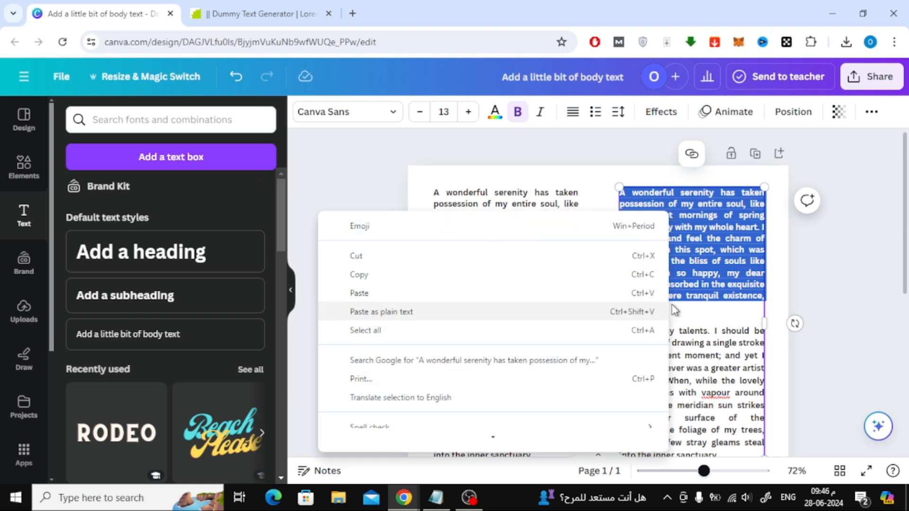
- Paste the second passage as plain text into the right column
click(382, 312)
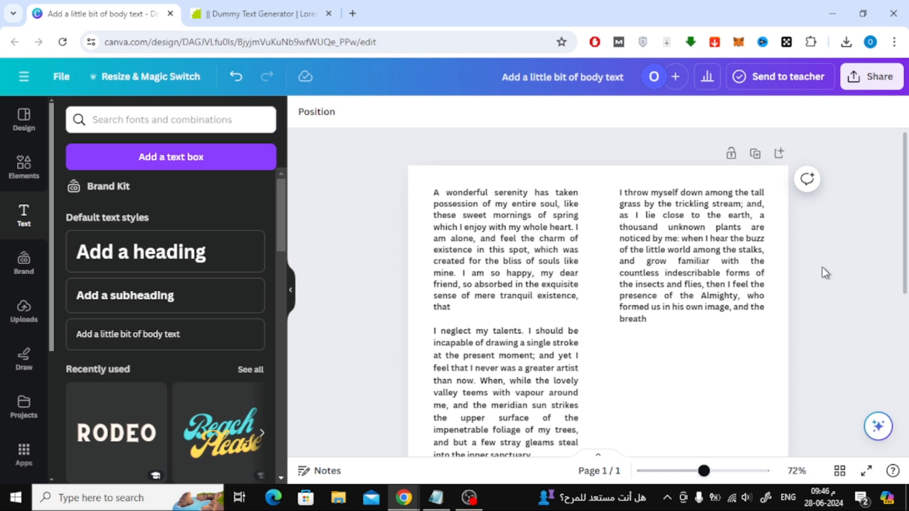
click(691, 255)
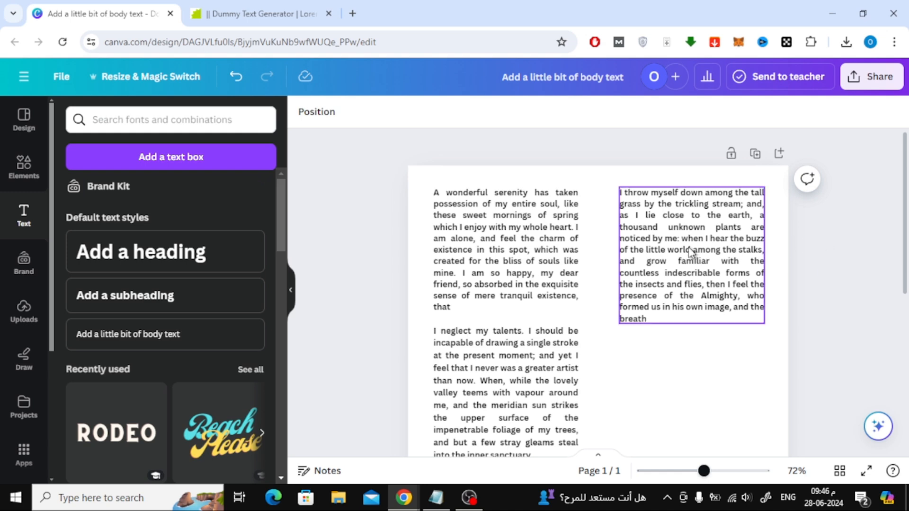
click(691, 255)
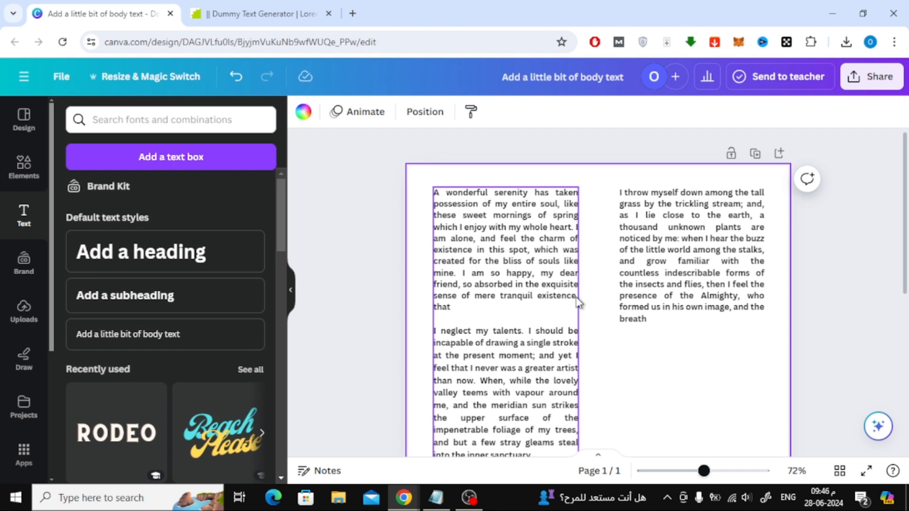
- Nudge the left and right text columns rightward to widen the gap between them
click(630, 331)
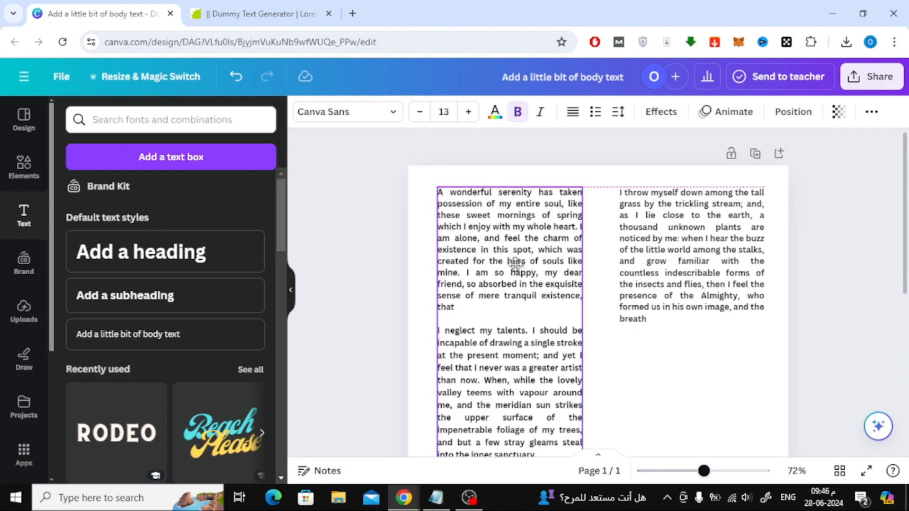
click(696, 256)
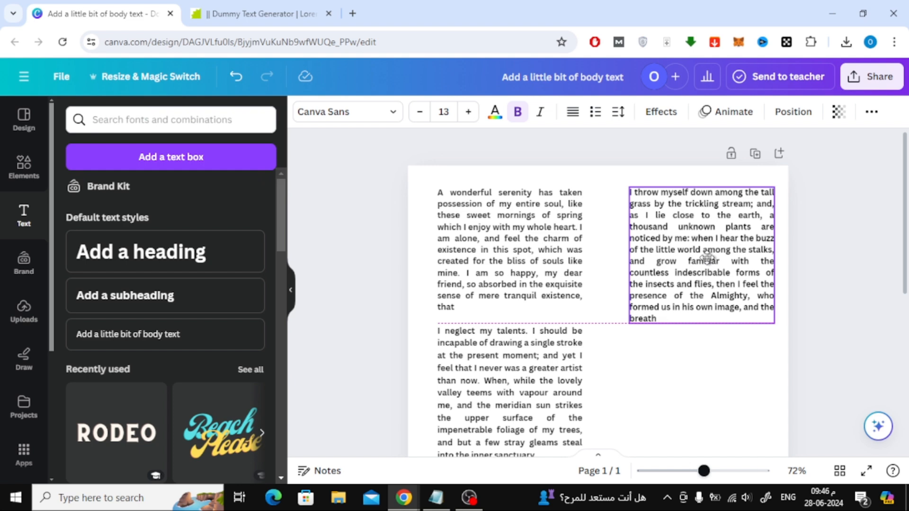